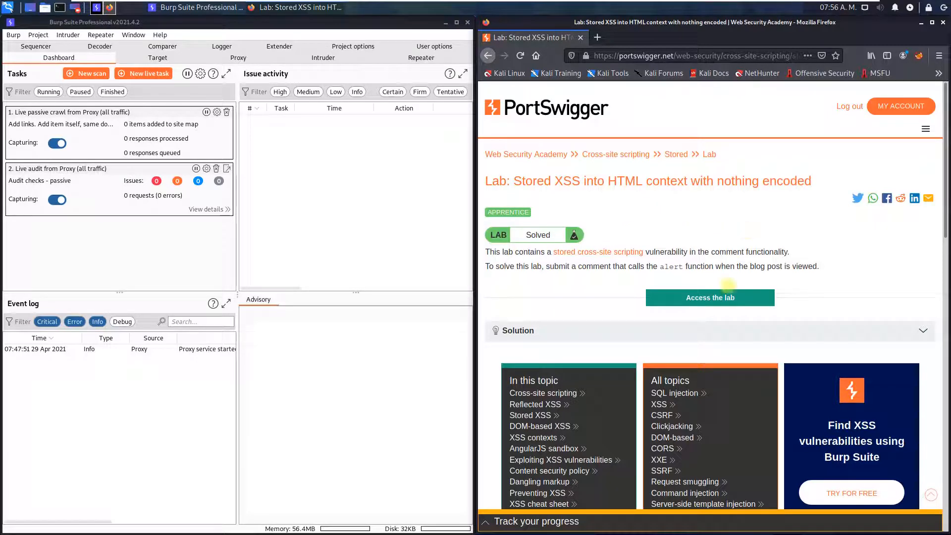
Launch the stored XSS lab and scroll 'The Lies People Tell' down to its comment form
click(709, 297)
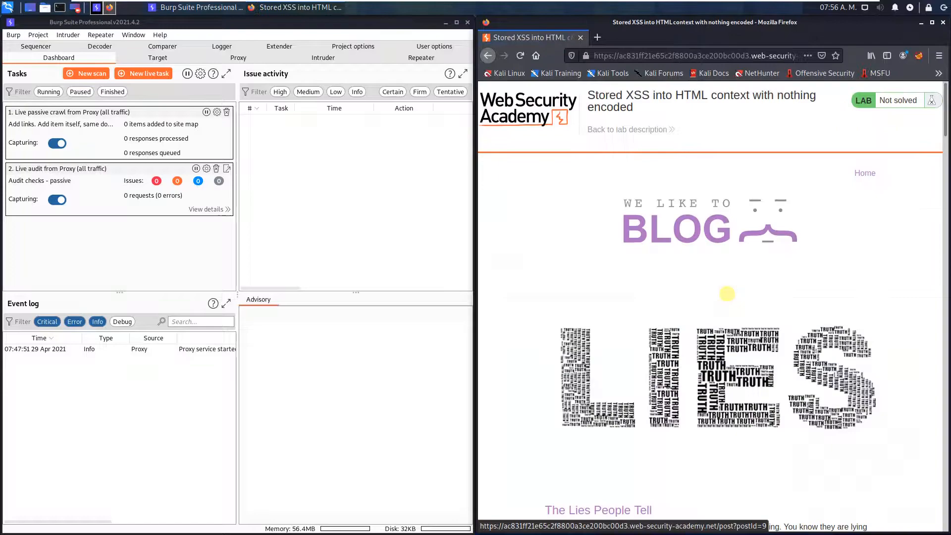
scroll(down, 3)
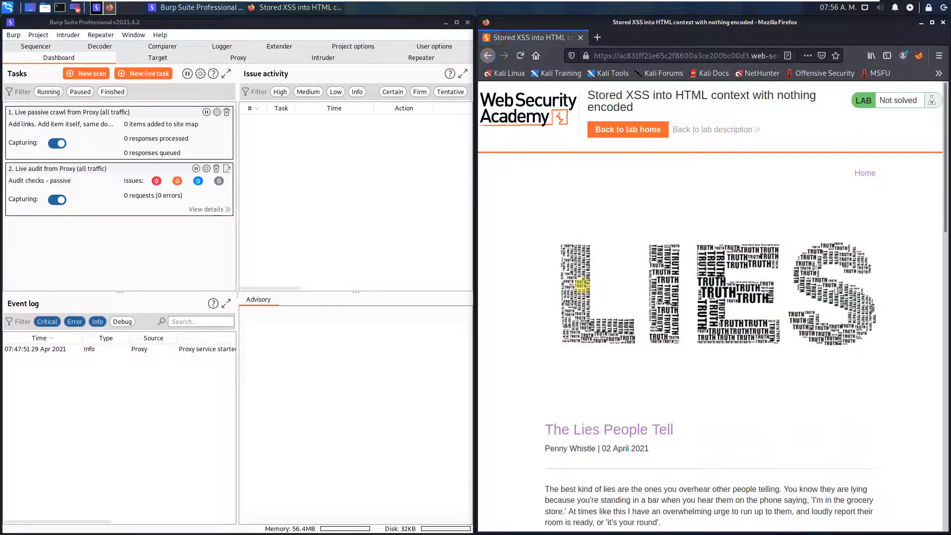
scroll(down, 3)
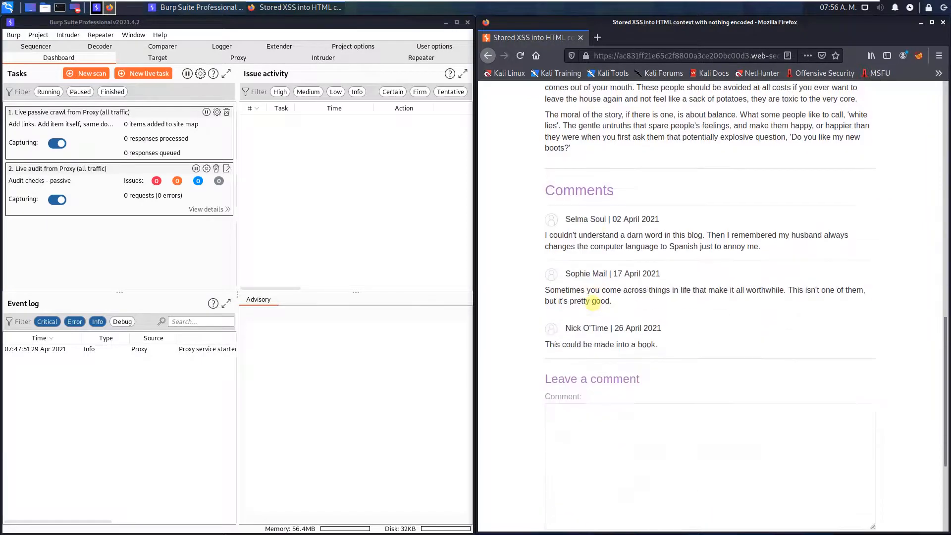
scroll(down, 3)
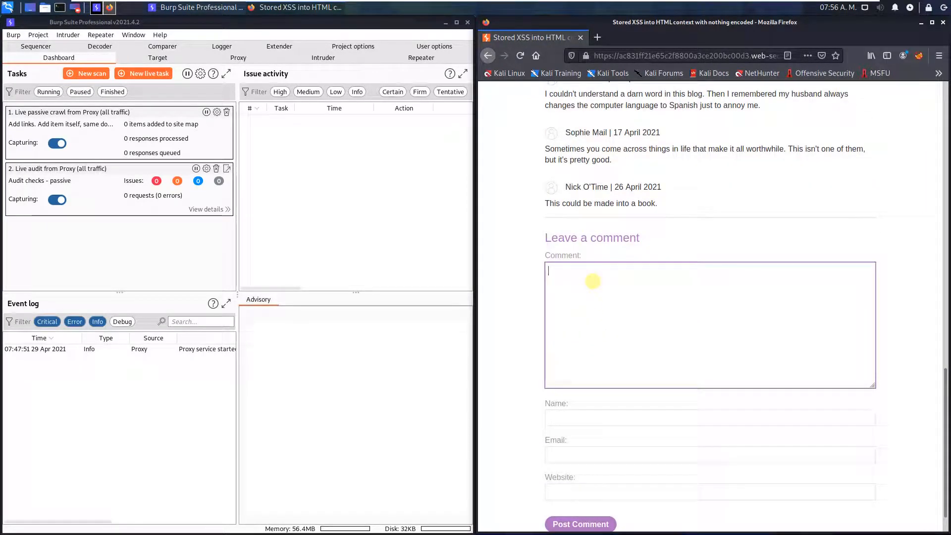
Enter the payload <script>alert(1)</script> in the Comment box
text(<scri)
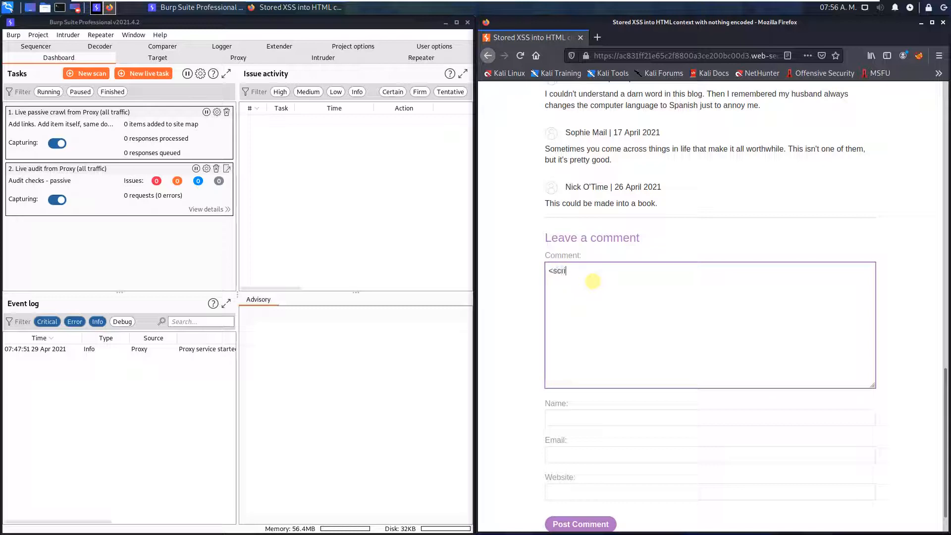
text(pt>alert(1)
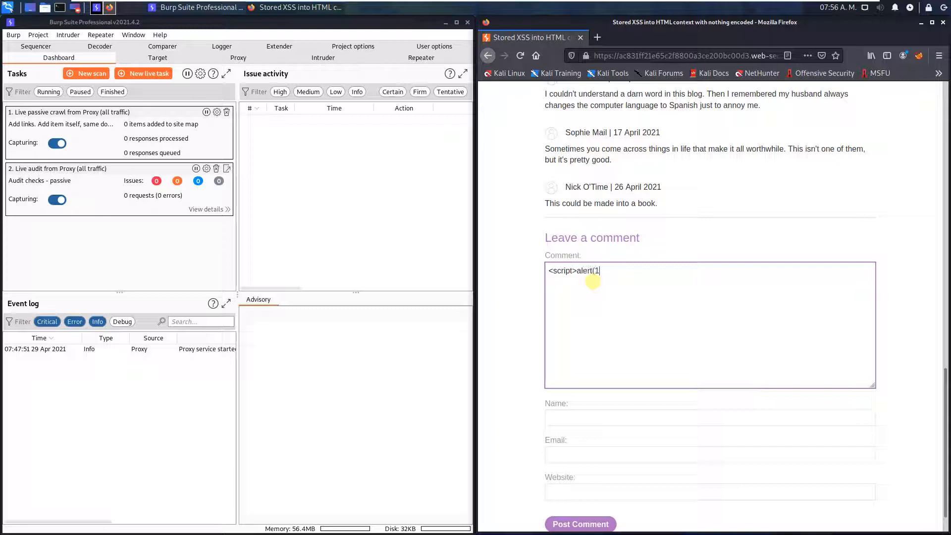
text()</)
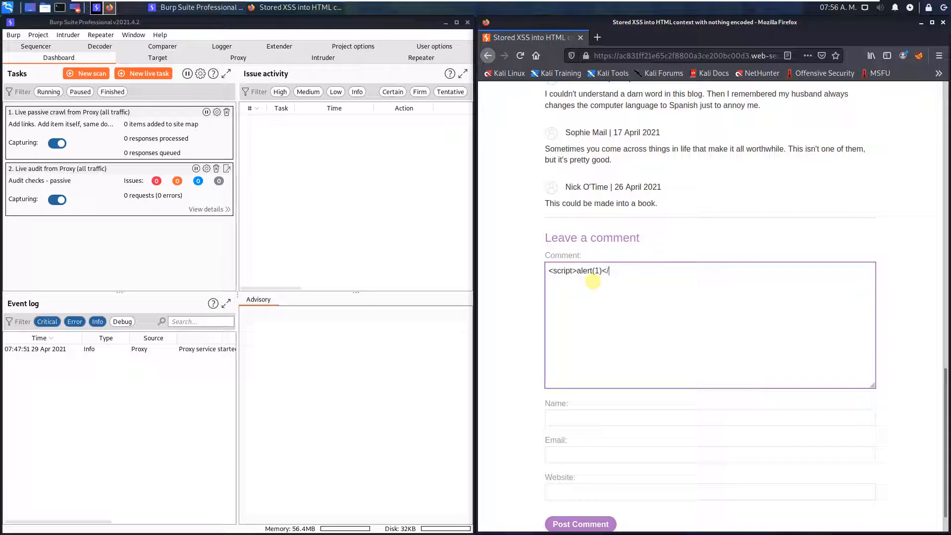
text(script)
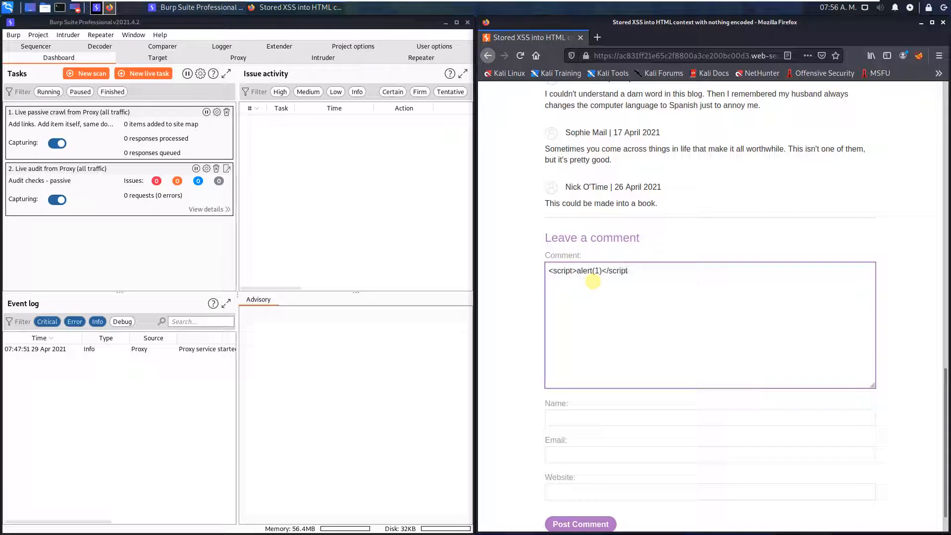
Fill in commenter name s0mm3r, an email address, and website google.com
click(708, 417)
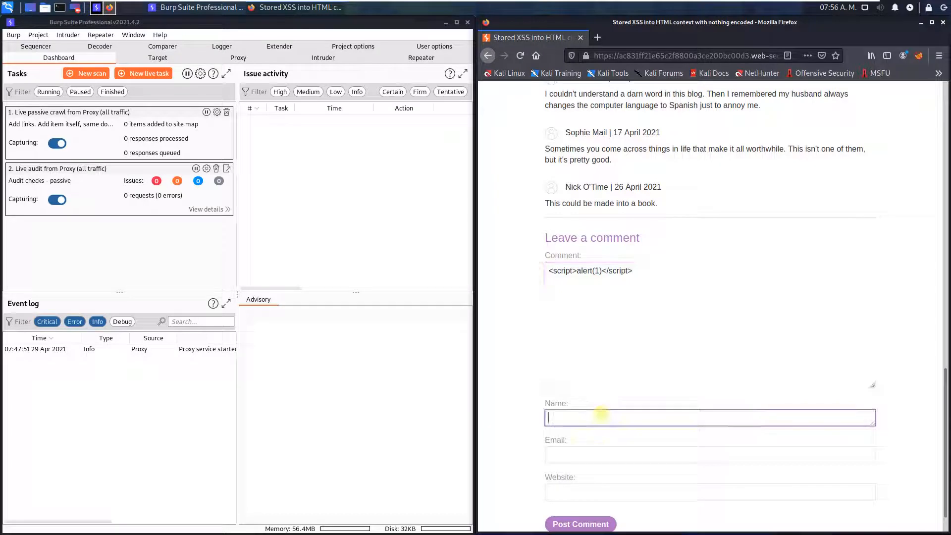
text(s0mm3r)
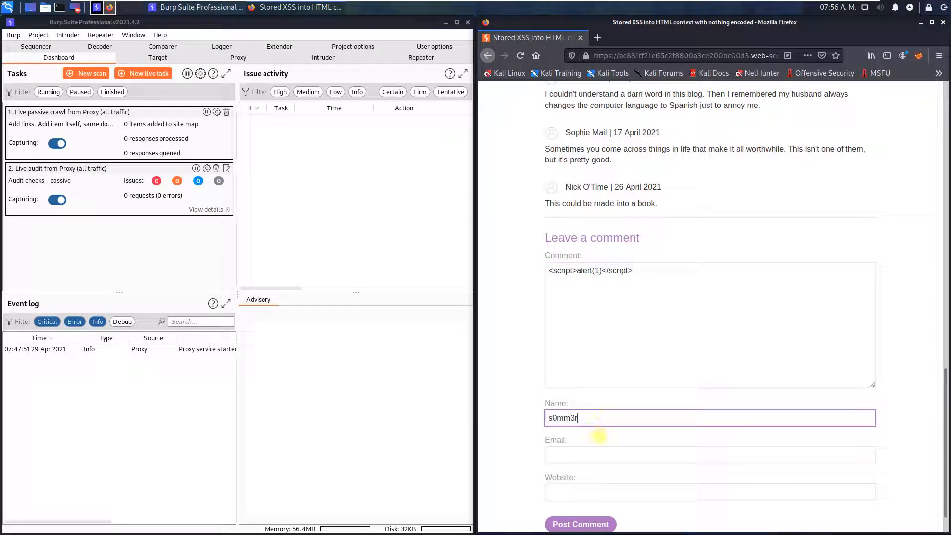
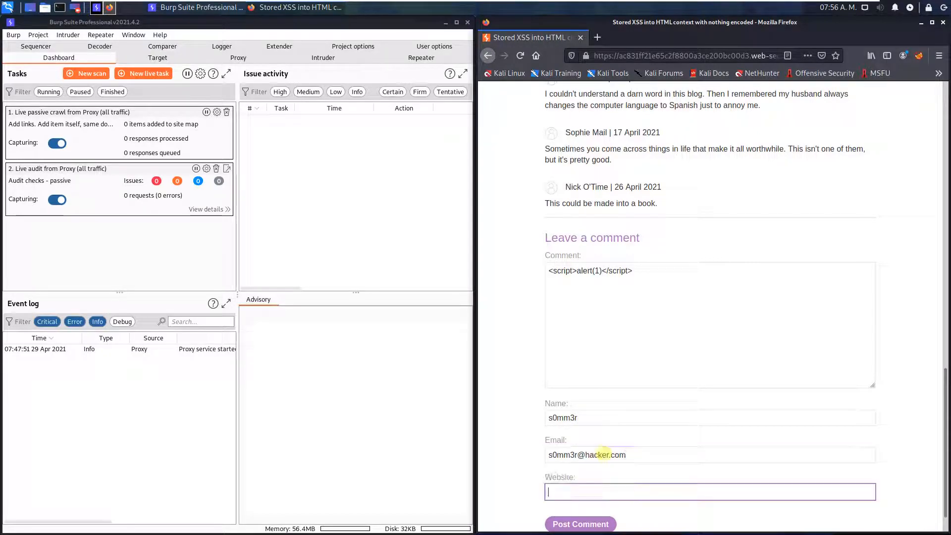
text(google)
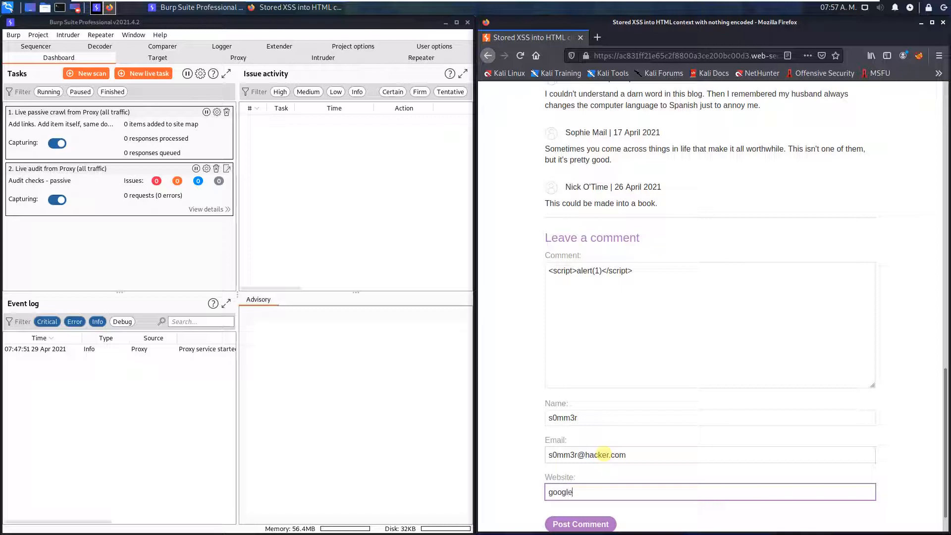
text(.com)
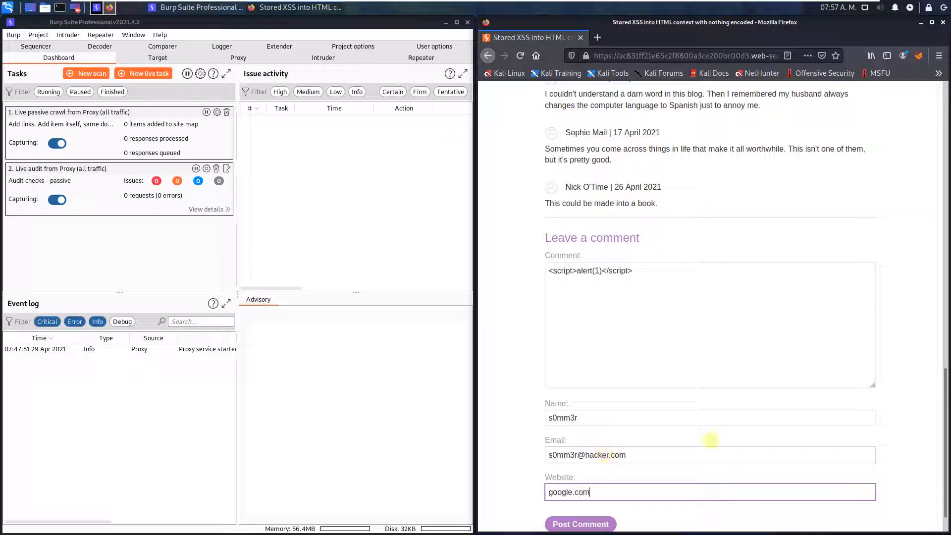
scroll(down, 3)
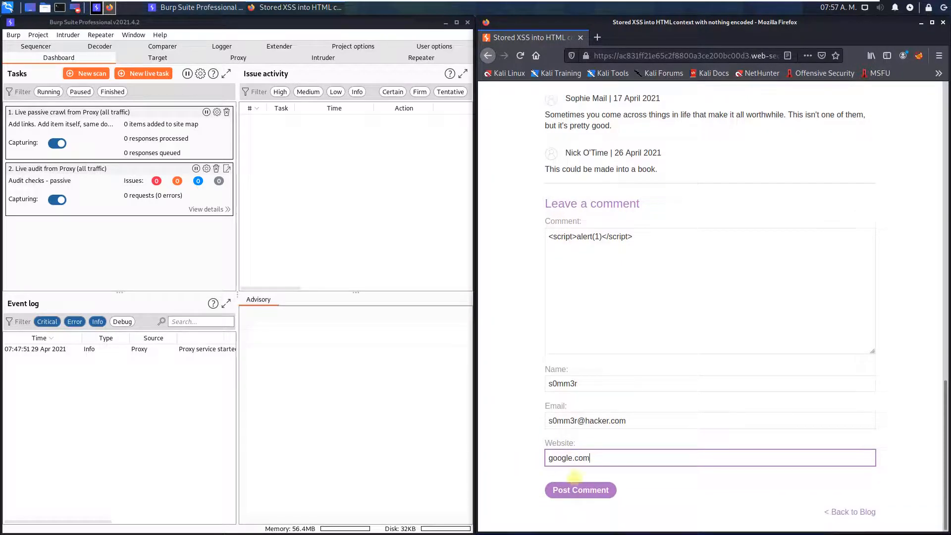
click(579, 490)
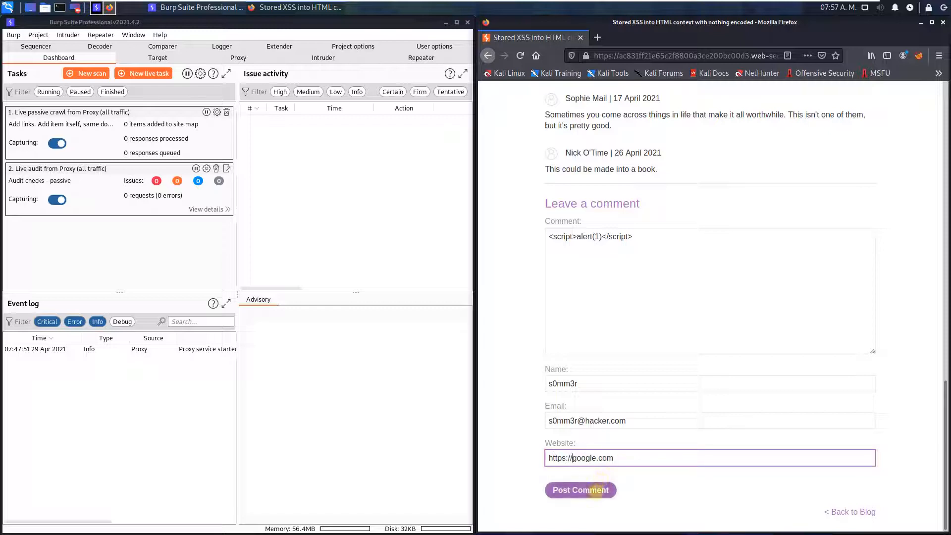
click(579, 489)
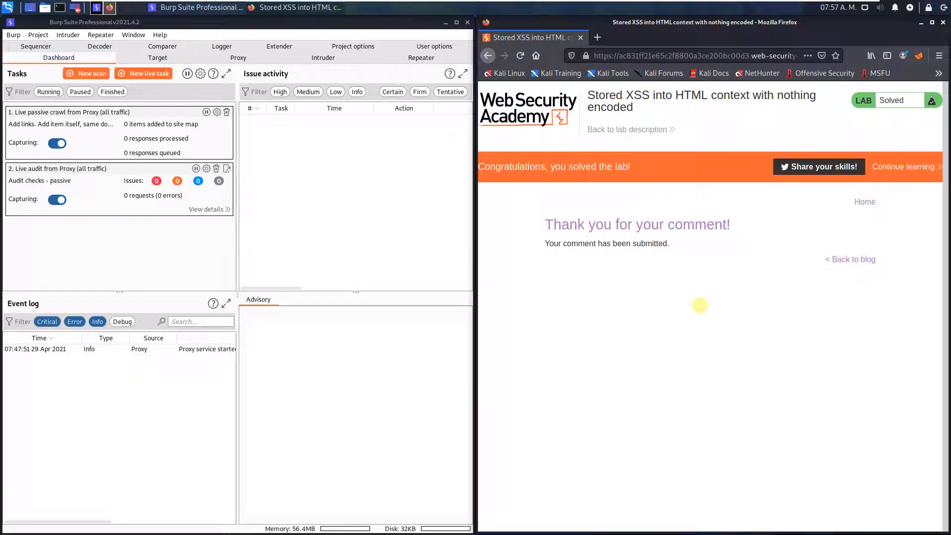
mouse_move(821, 295)
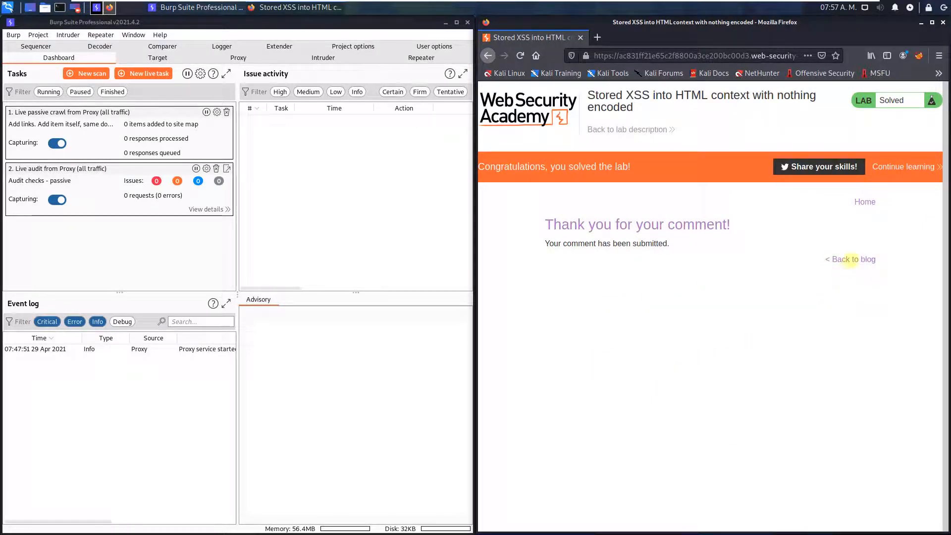
Return to the blog post and dismiss the alert box showing 1
click(859, 259)
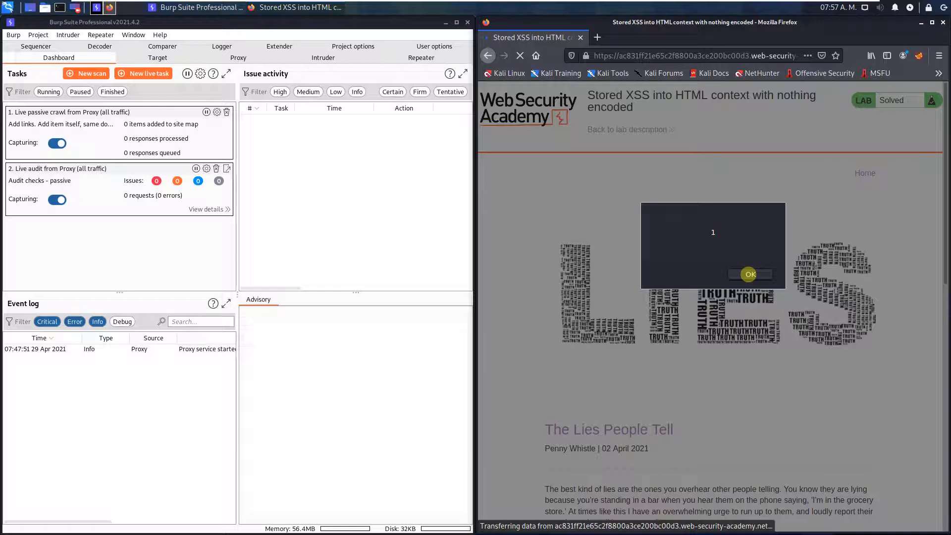
click(749, 274)
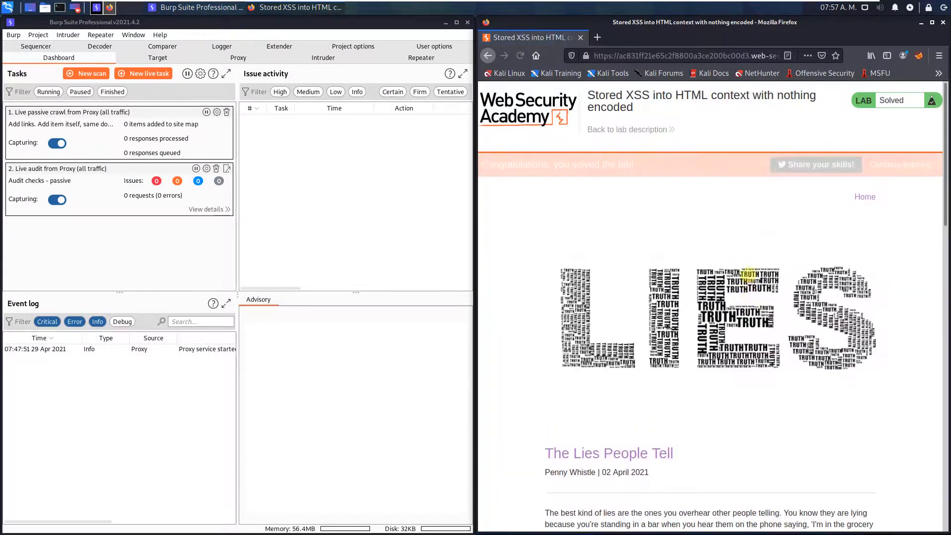